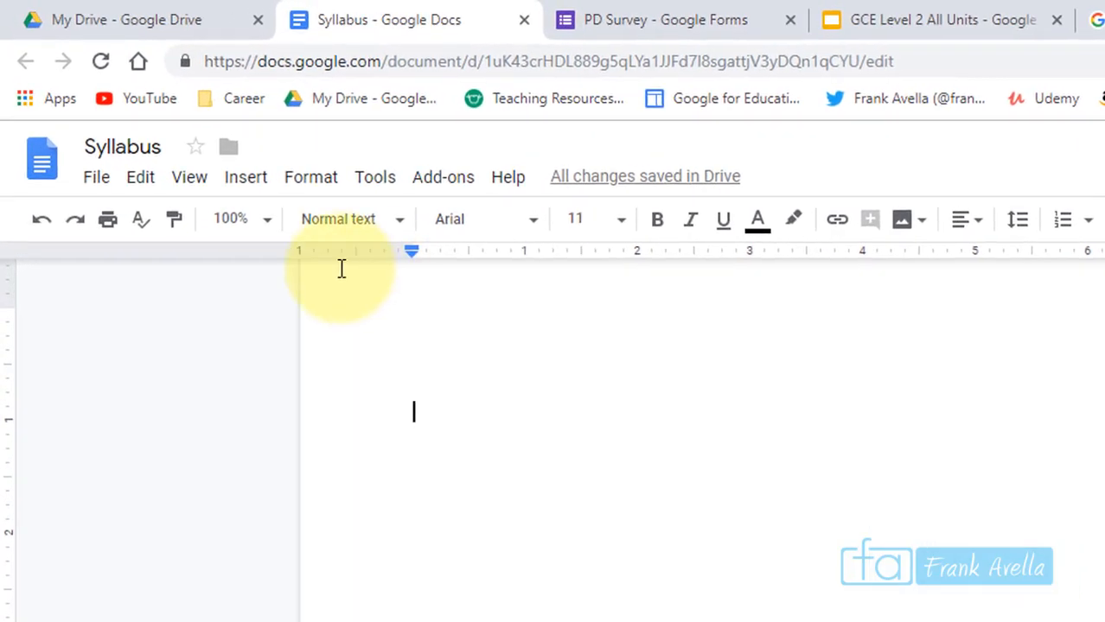
Insert an empty 3-column by 4-row table into the Syllabus document
left_click(246, 177)
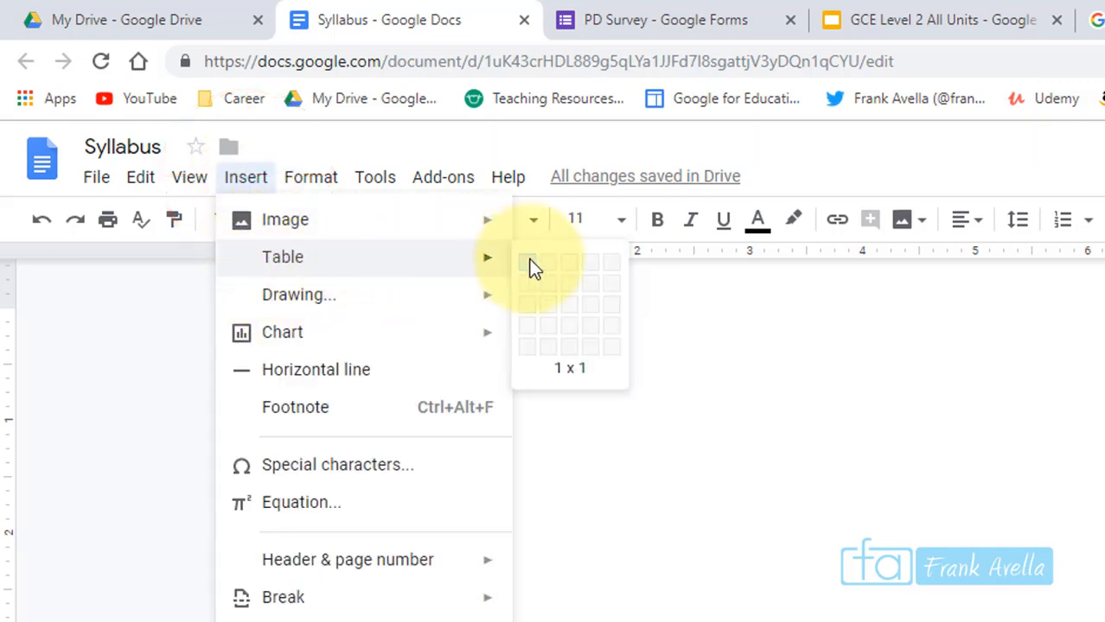
mouse_move(553, 291)
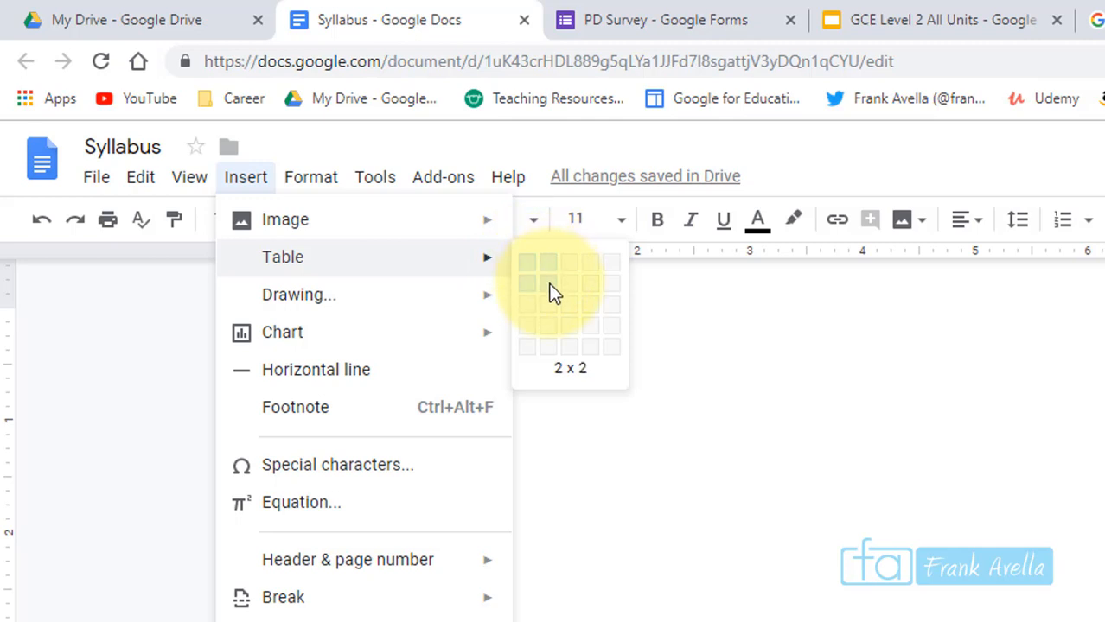
mouse_move(571, 330)
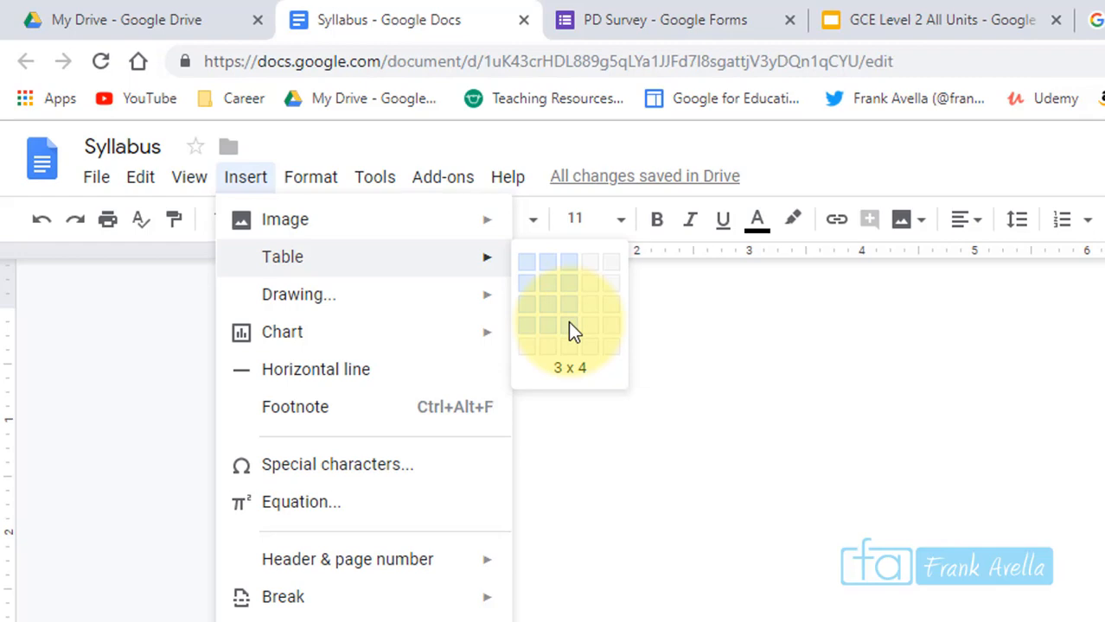
left_click(569, 325)
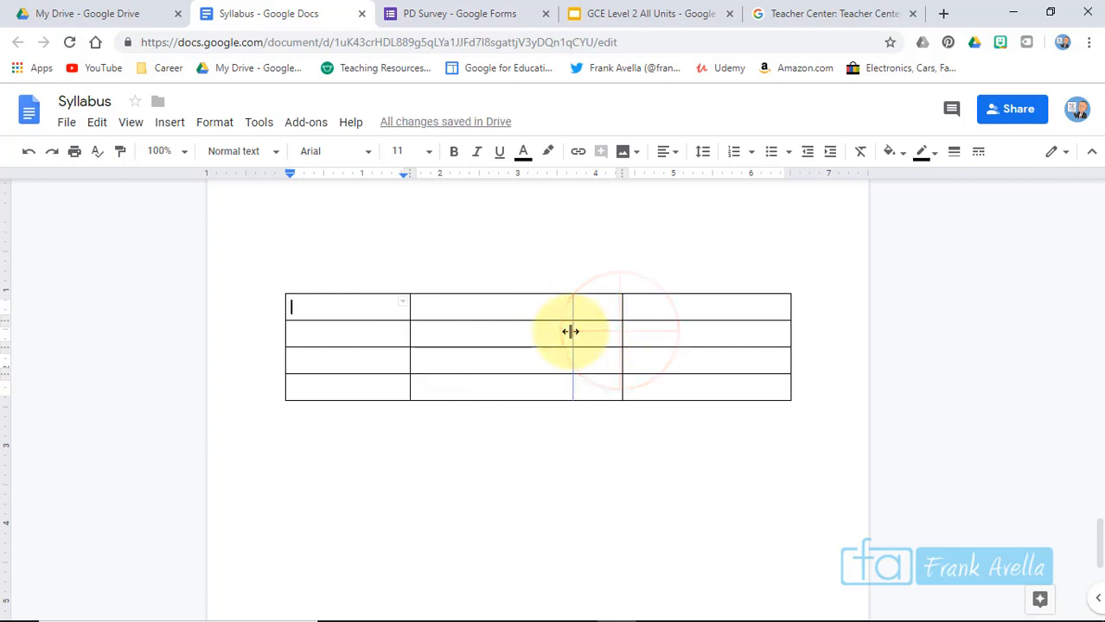
Give the whole table blue borders and pink cell shading via Table properties, then add a line below it
left_click_drag(621, 332, 572, 332)
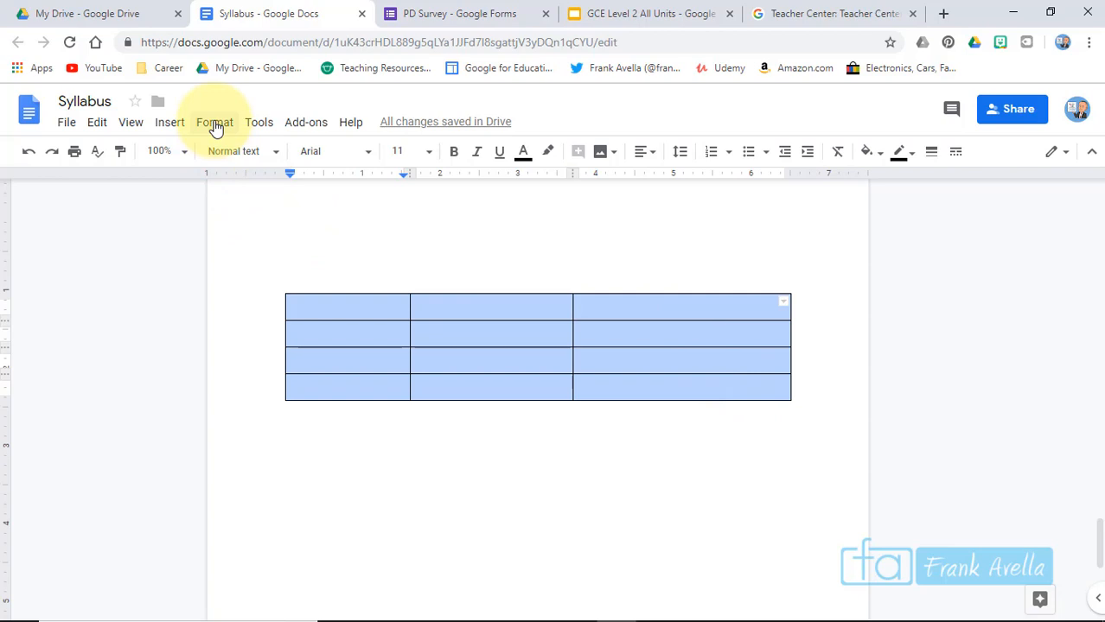
left_click(214, 121)
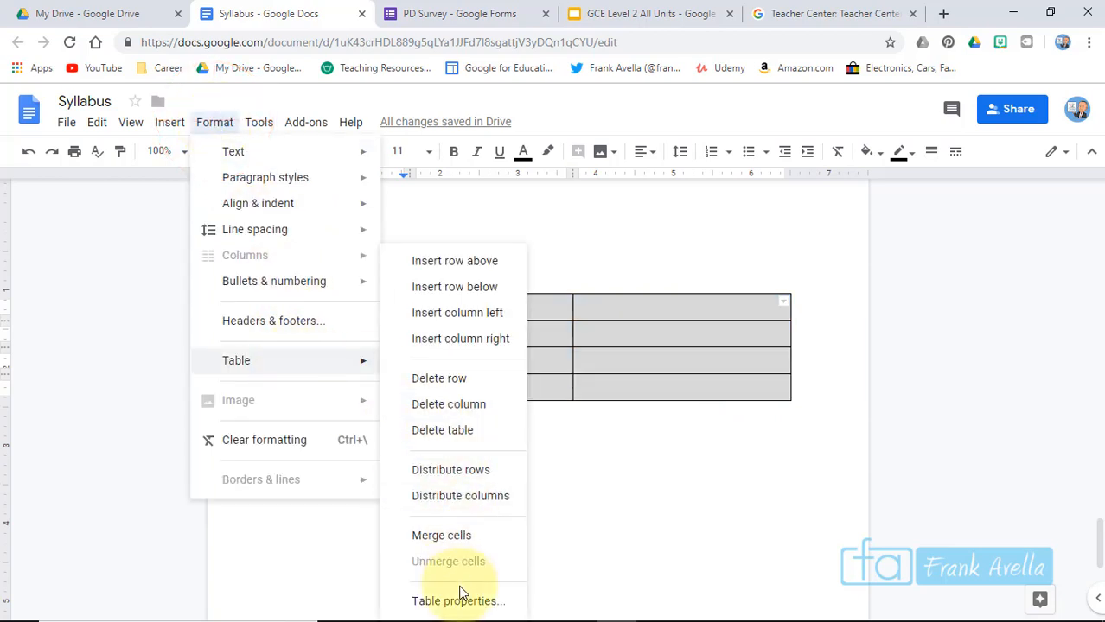
left_click(456, 601)
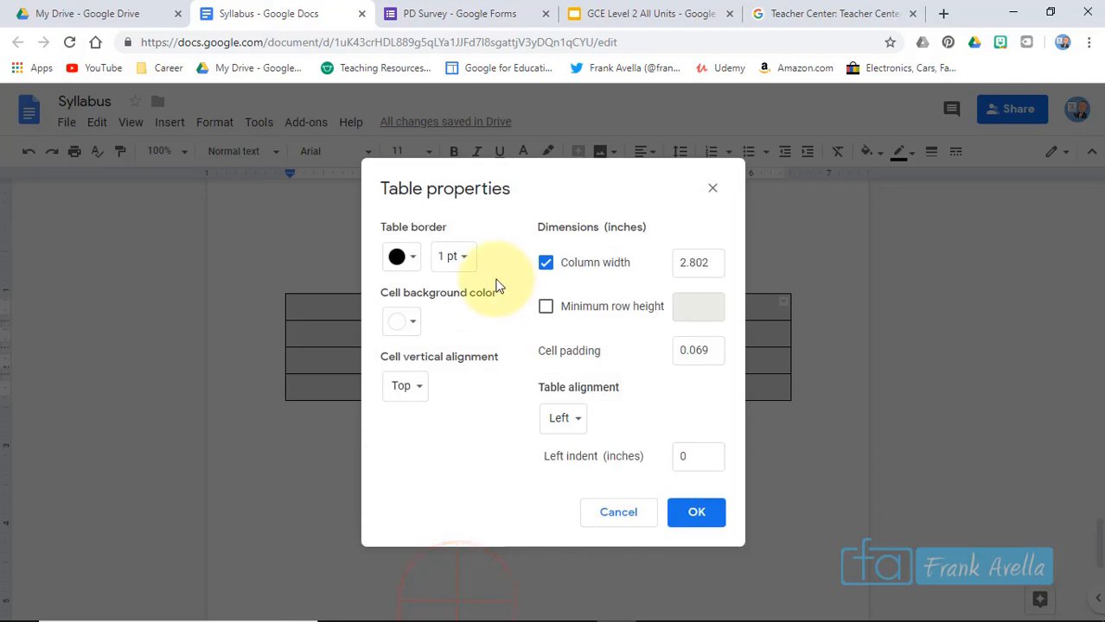
left_click(401, 256)
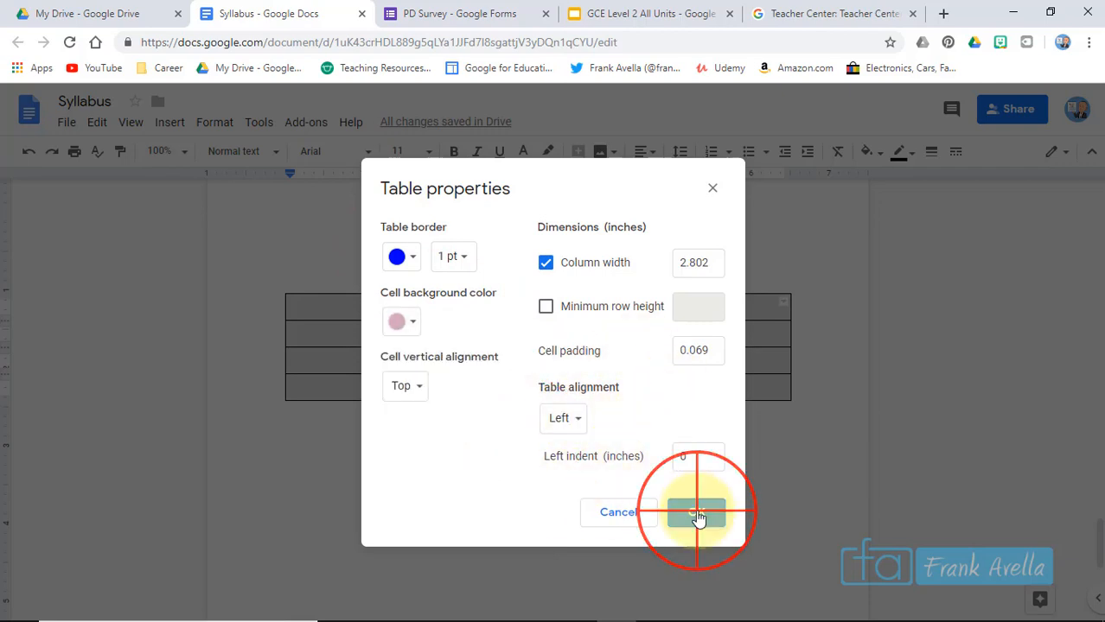
left_click(698, 512)
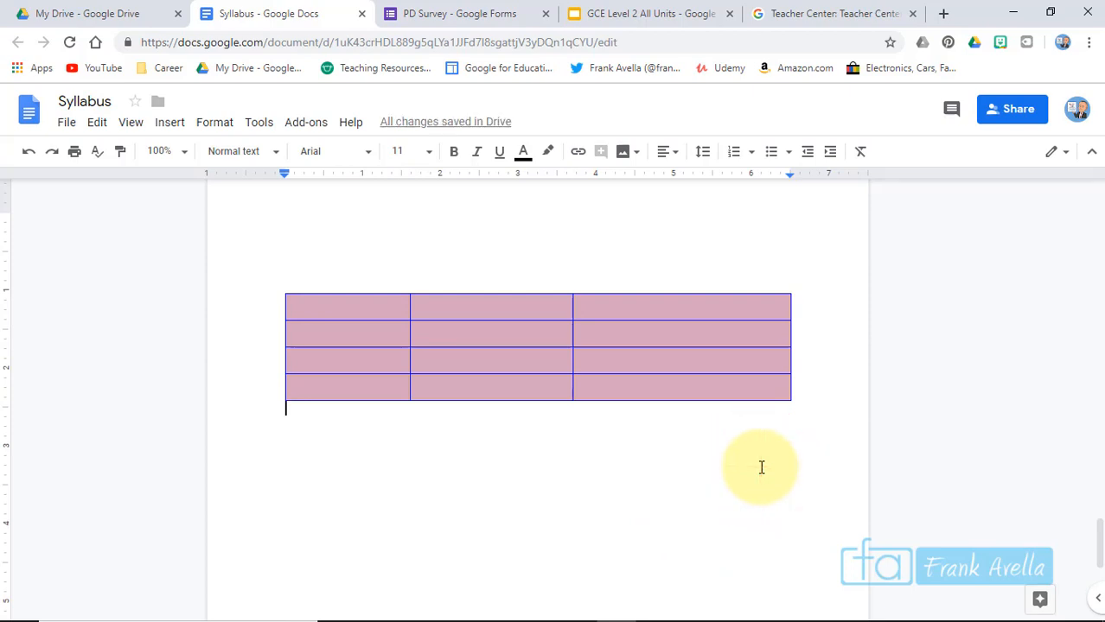
key("enter")
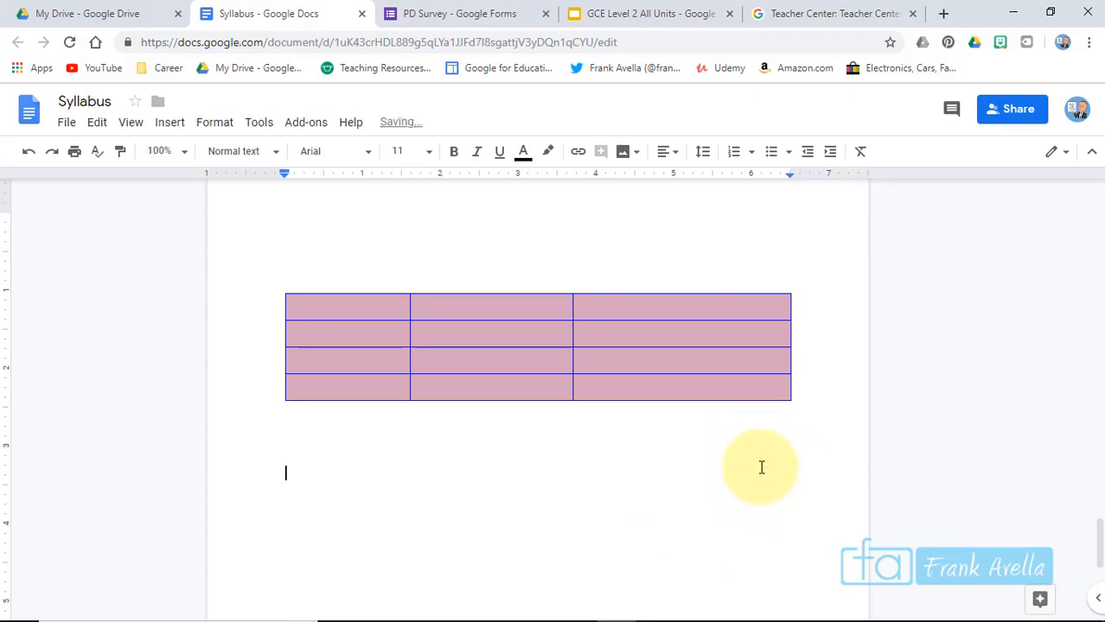
Start inserting an image from the computer below the table
scroll("down", 3)
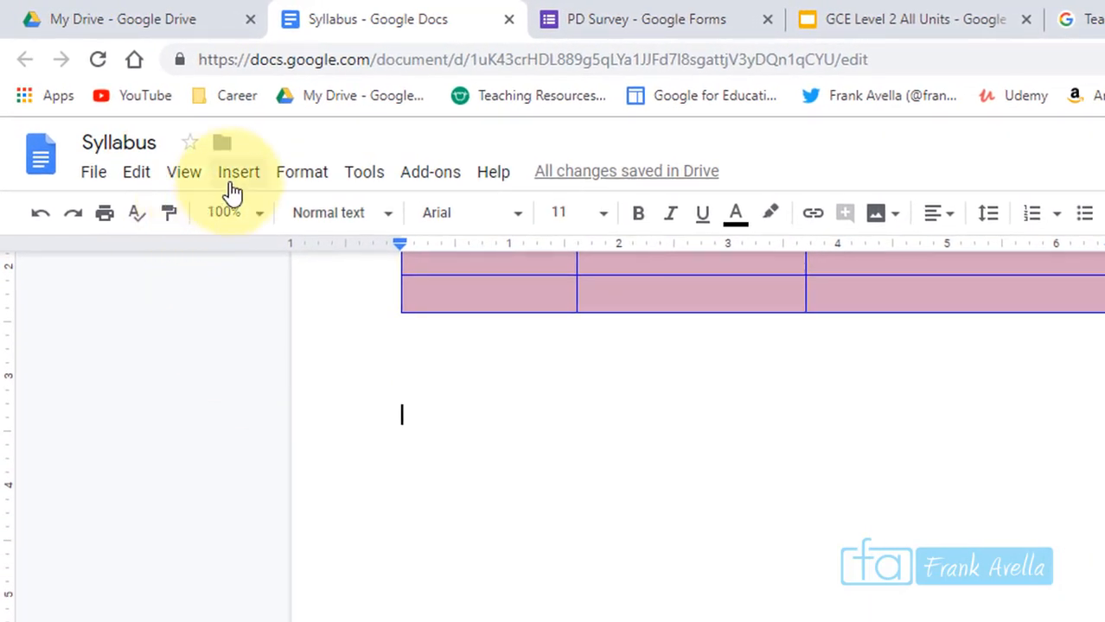
left_click(238, 171)
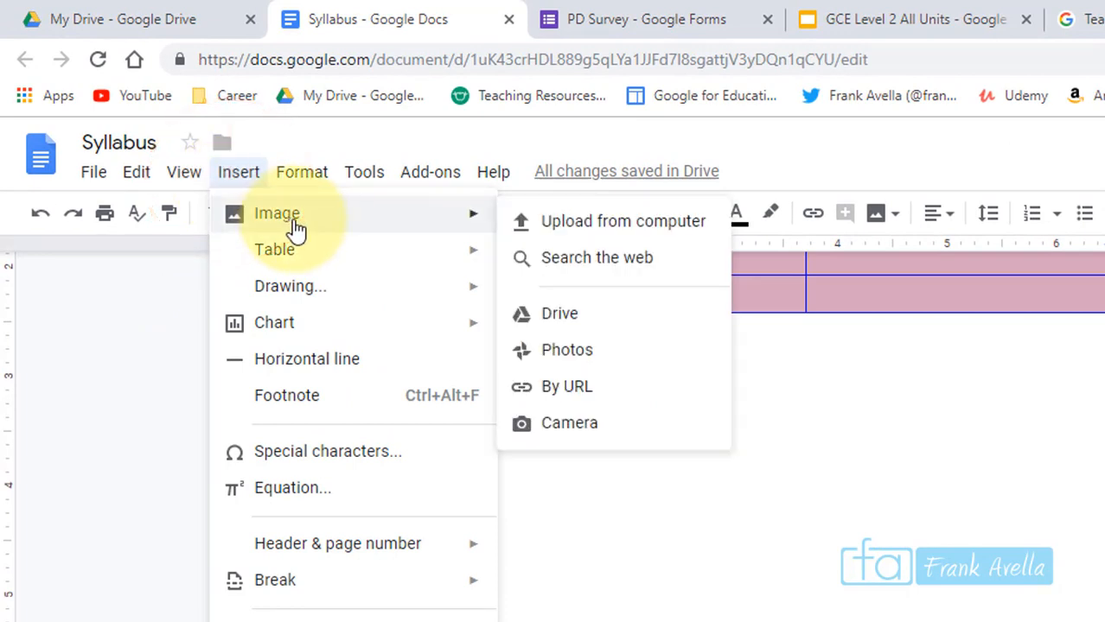
mouse_move(612, 222)
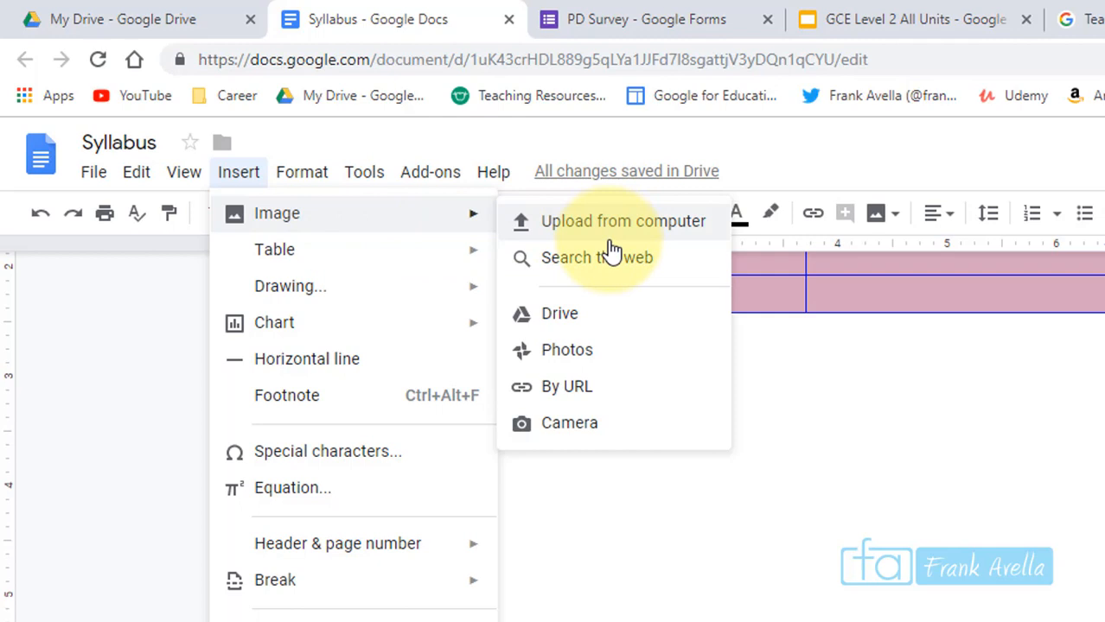
mouse_move(587, 387)
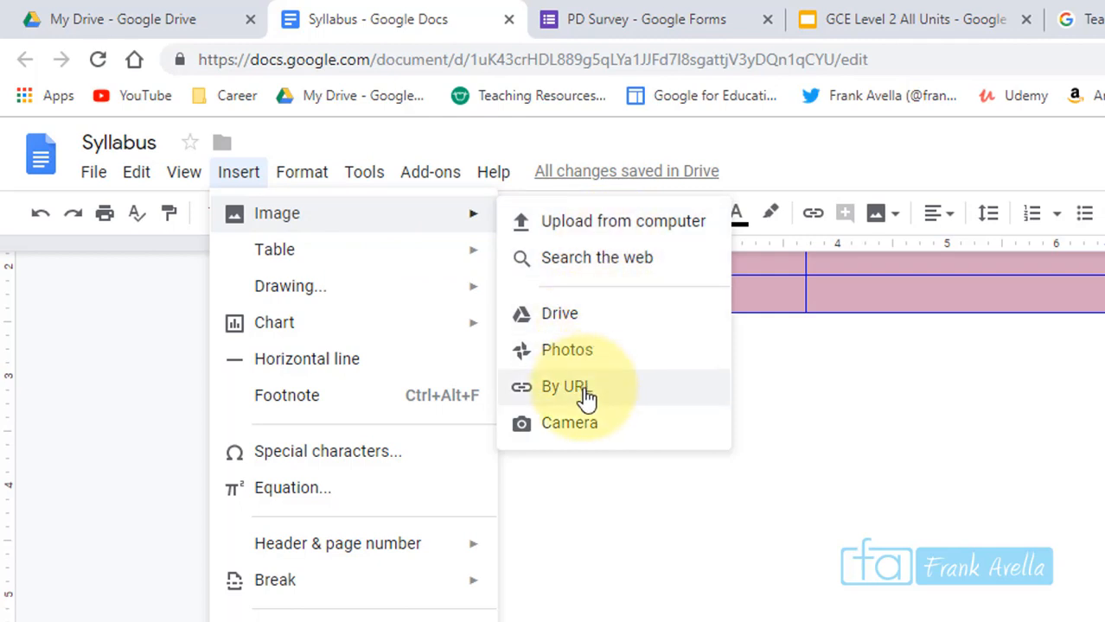
mouse_move(581, 428)
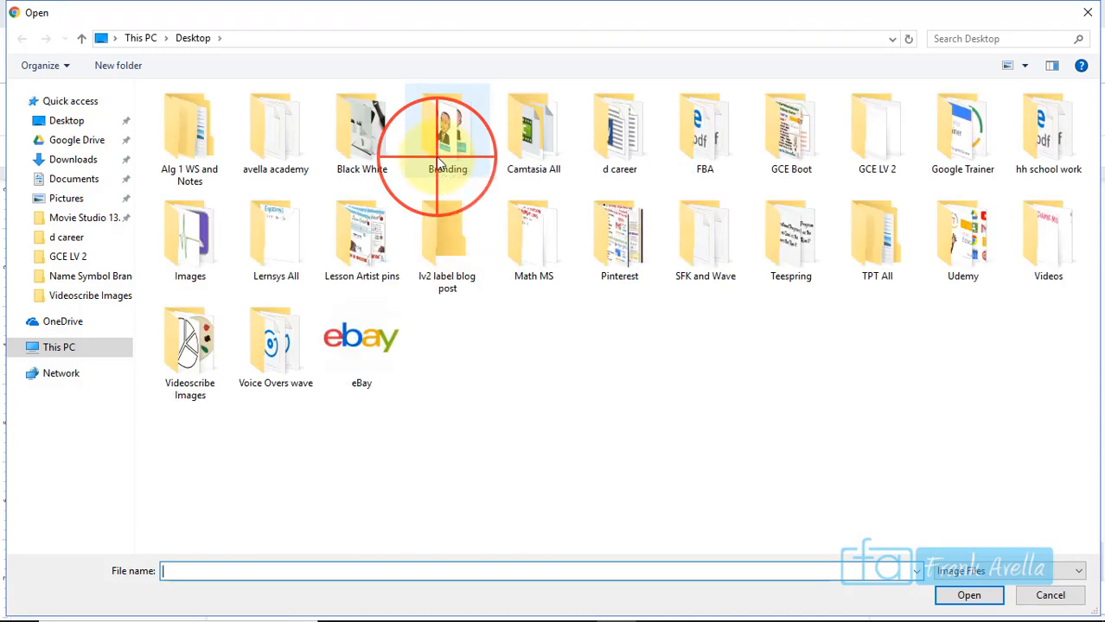
Upload the 'brand pic 121' image from the Branding folder into the document
double_click(446, 129)
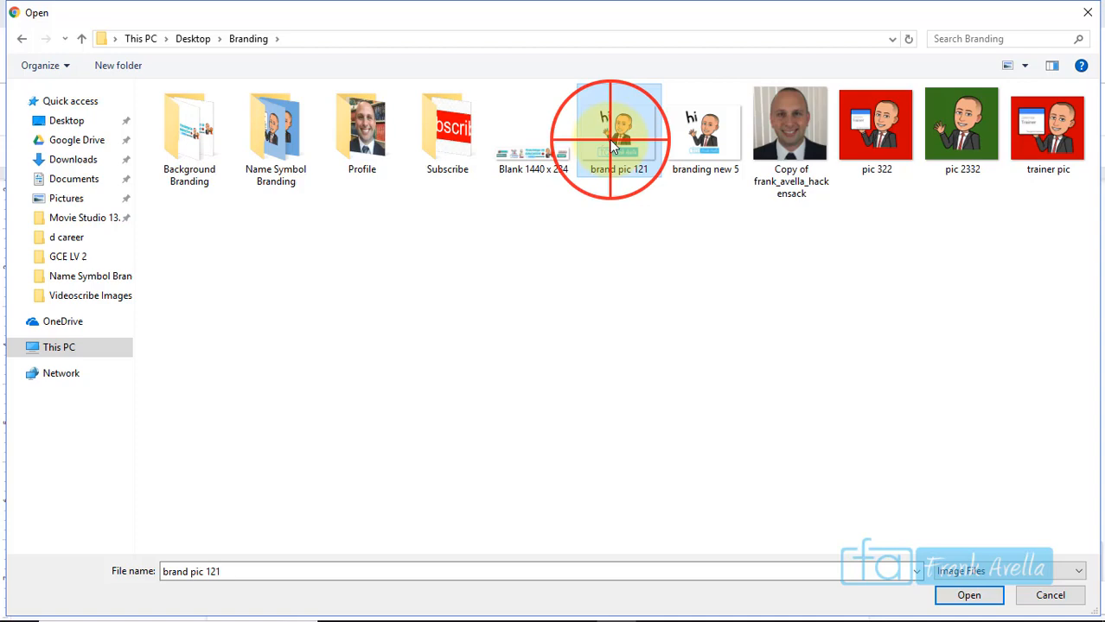
left_click(968, 595)
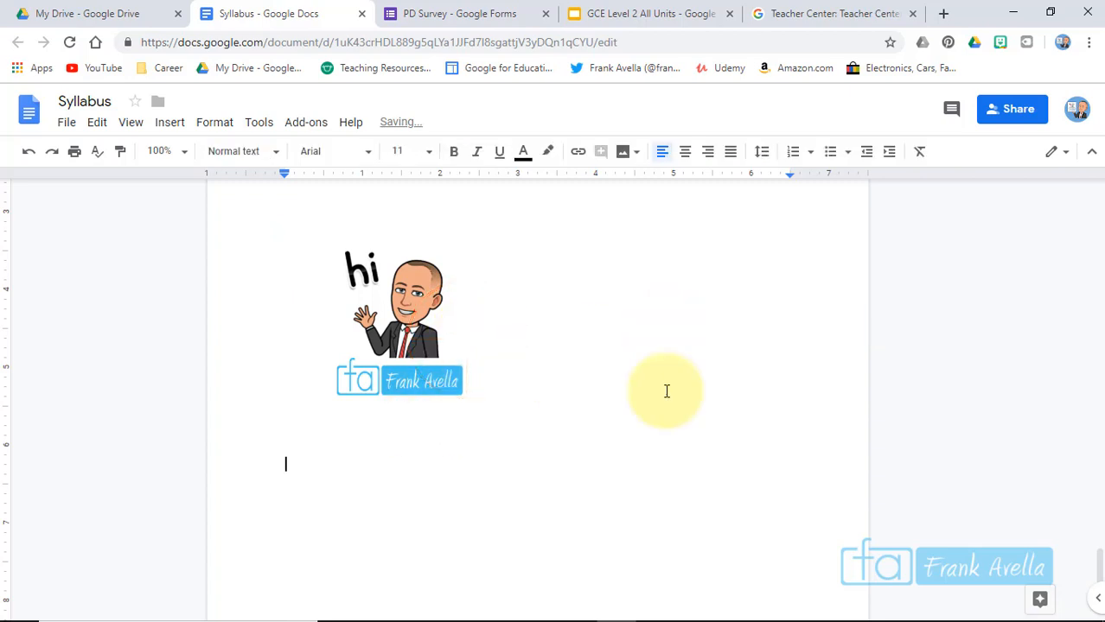
scroll("down", 3)
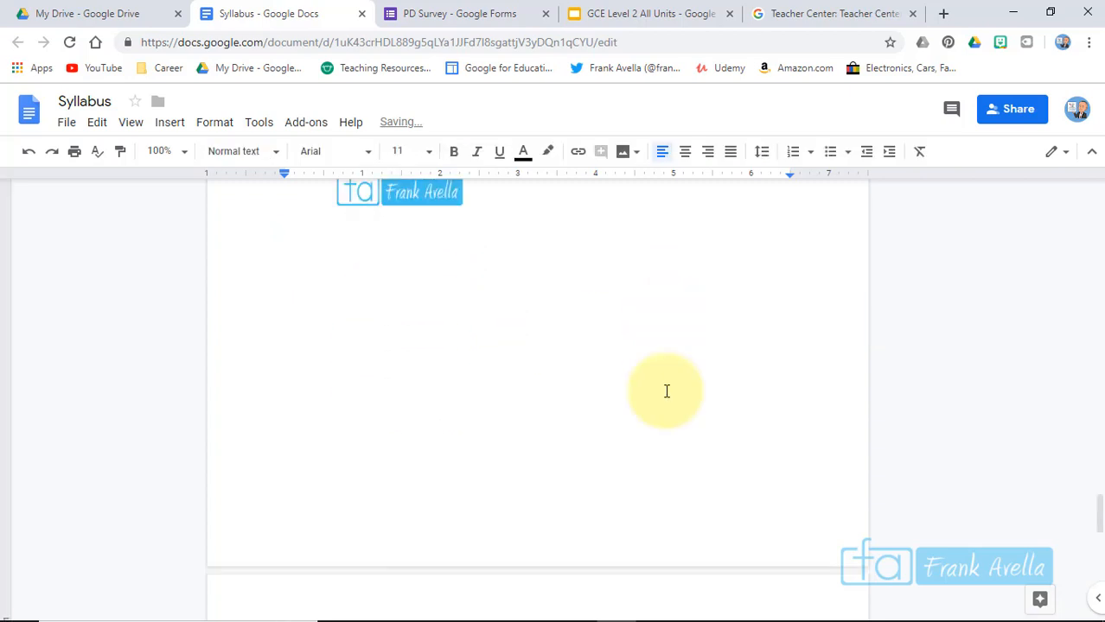
scroll("down", 3)
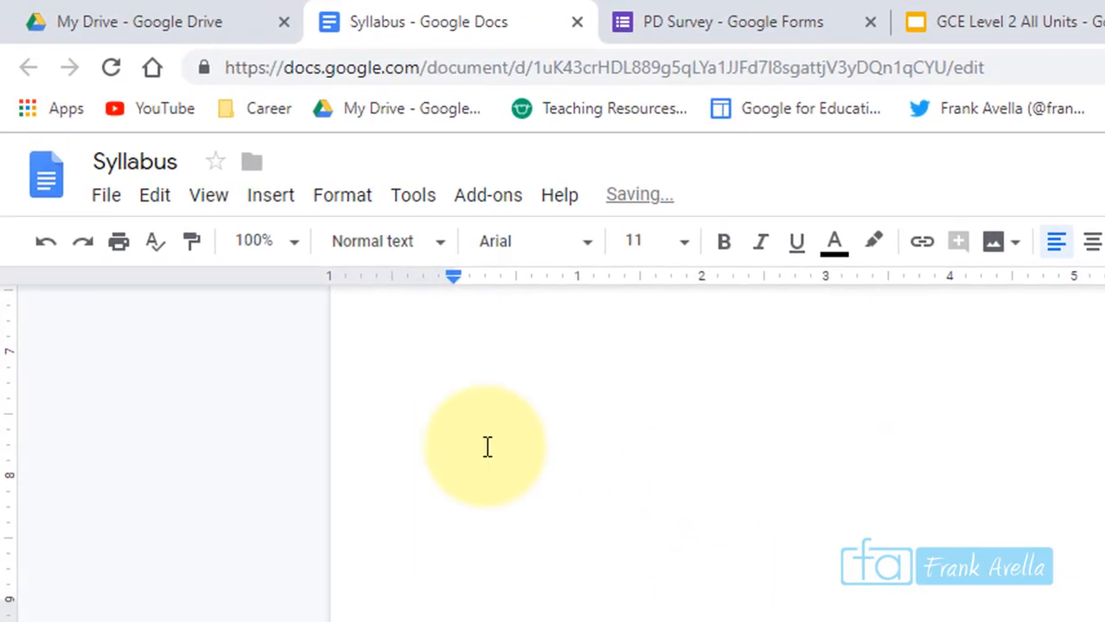
left_click(269, 194)
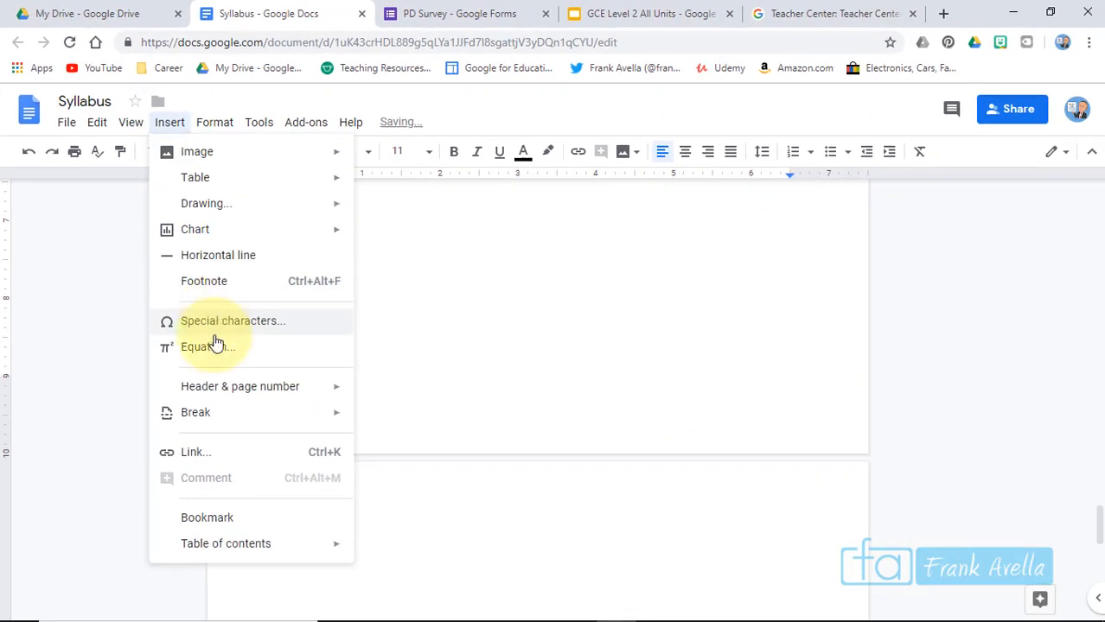
left_click(195, 453)
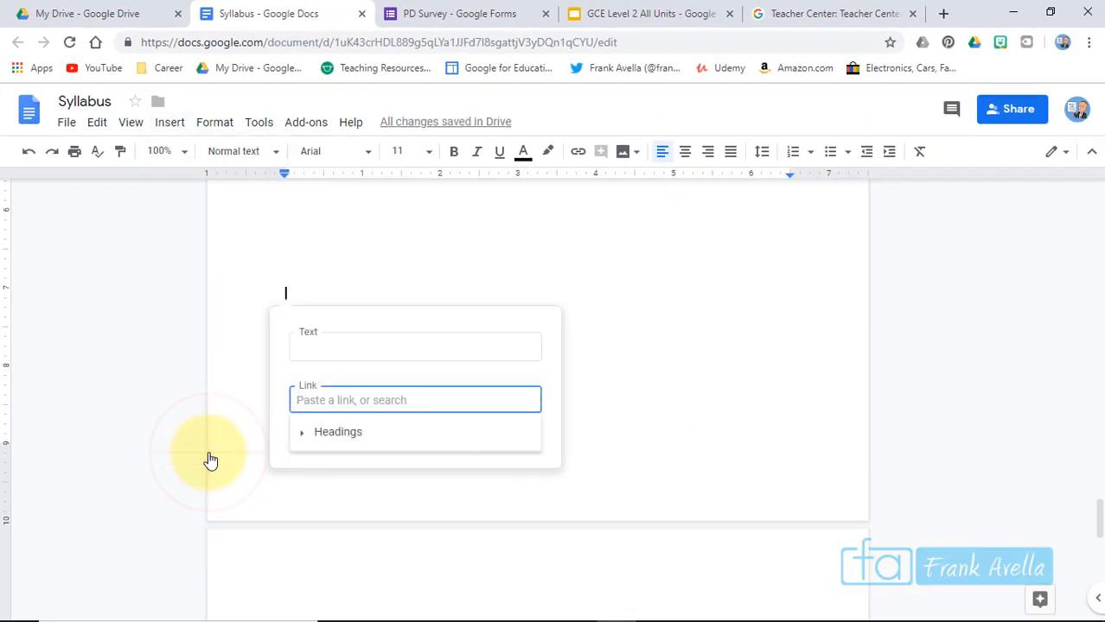
left_click(428, 401)
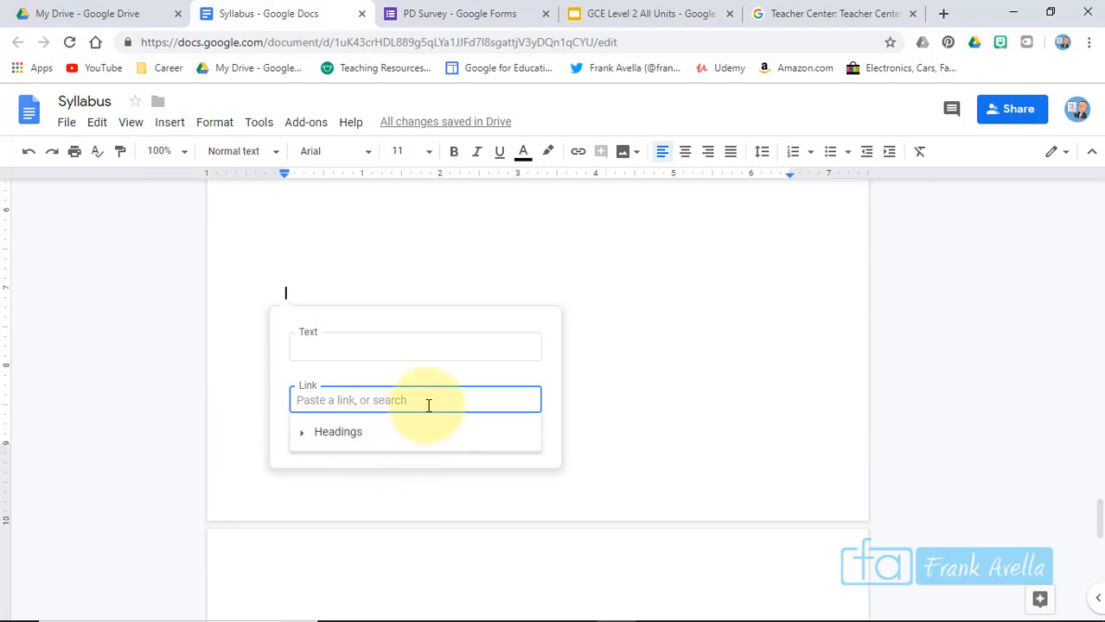
type("https://youtu.be/uRQV0onUzvc?t=20")
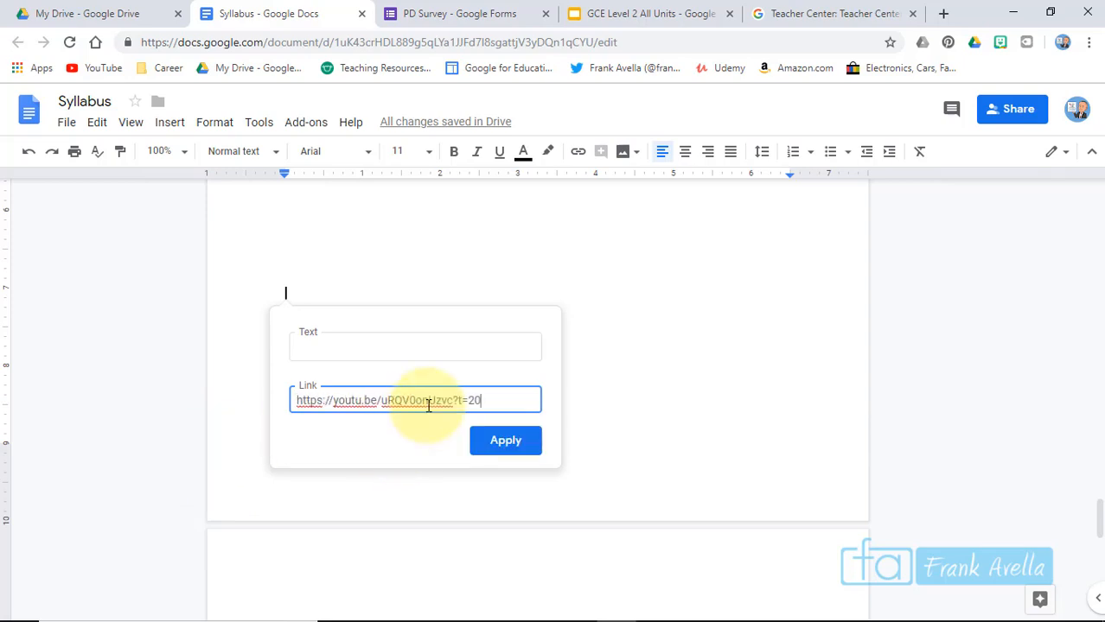
left_click(415, 346)
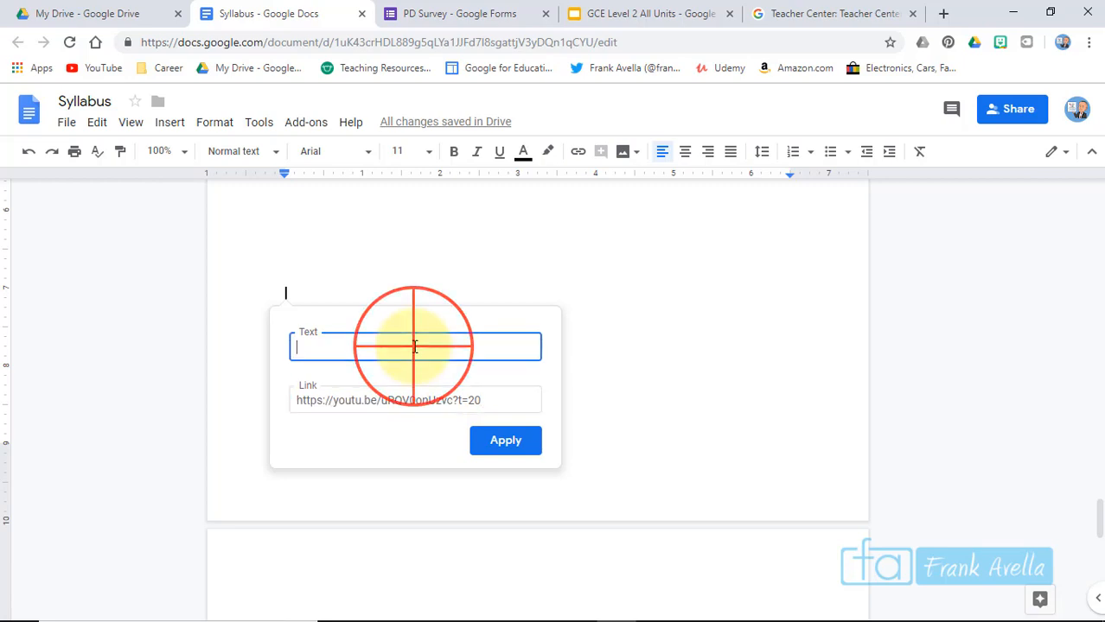
type("Bo")
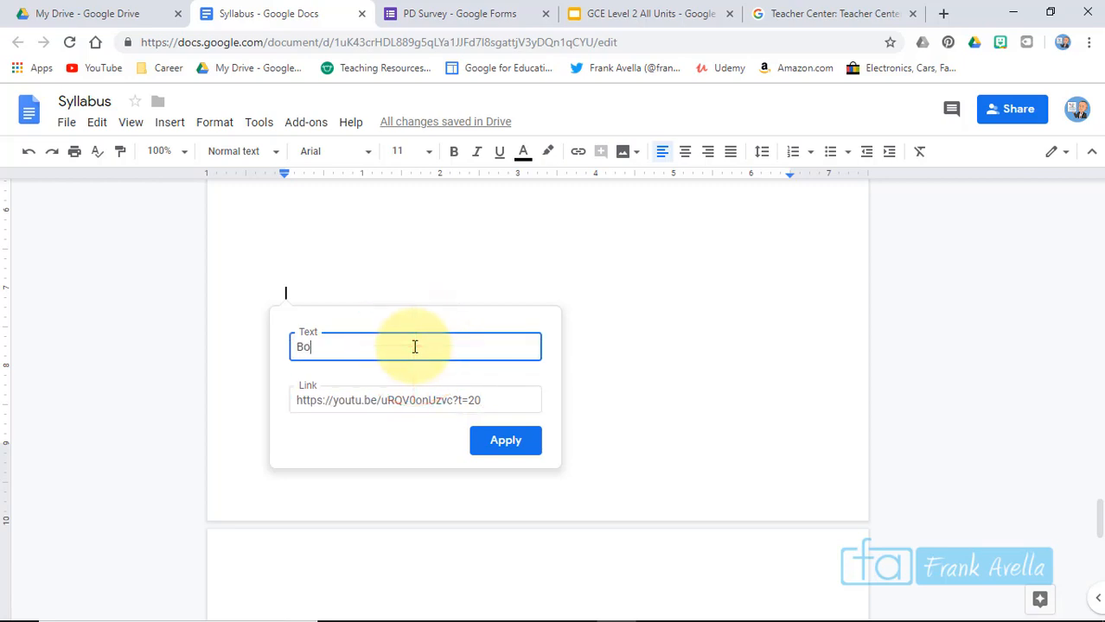
type("Video Link")
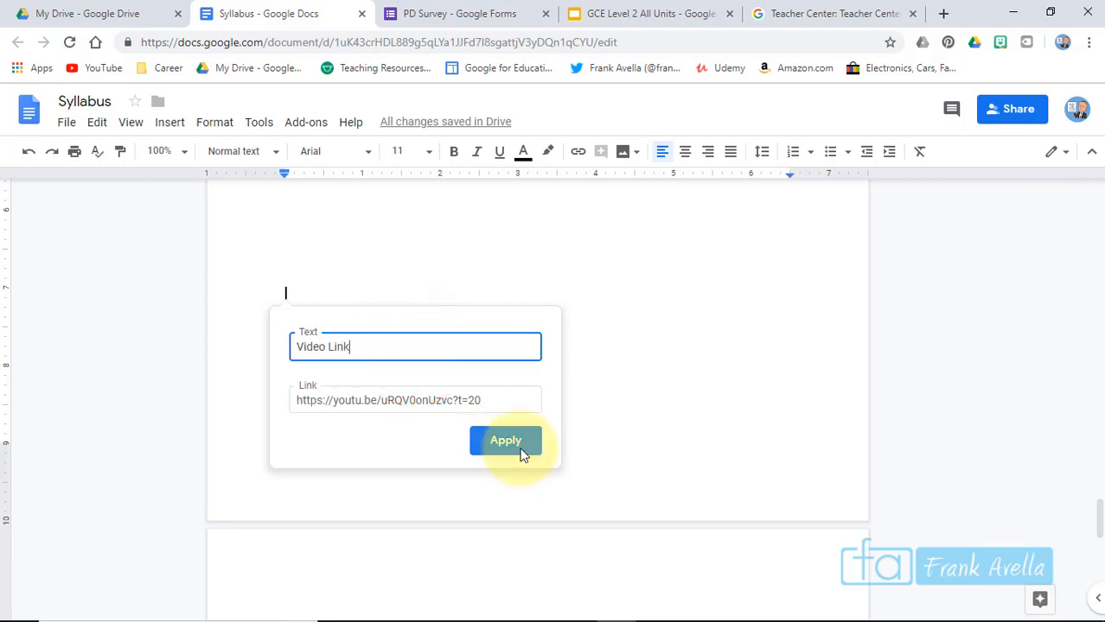
left_click(505, 441)
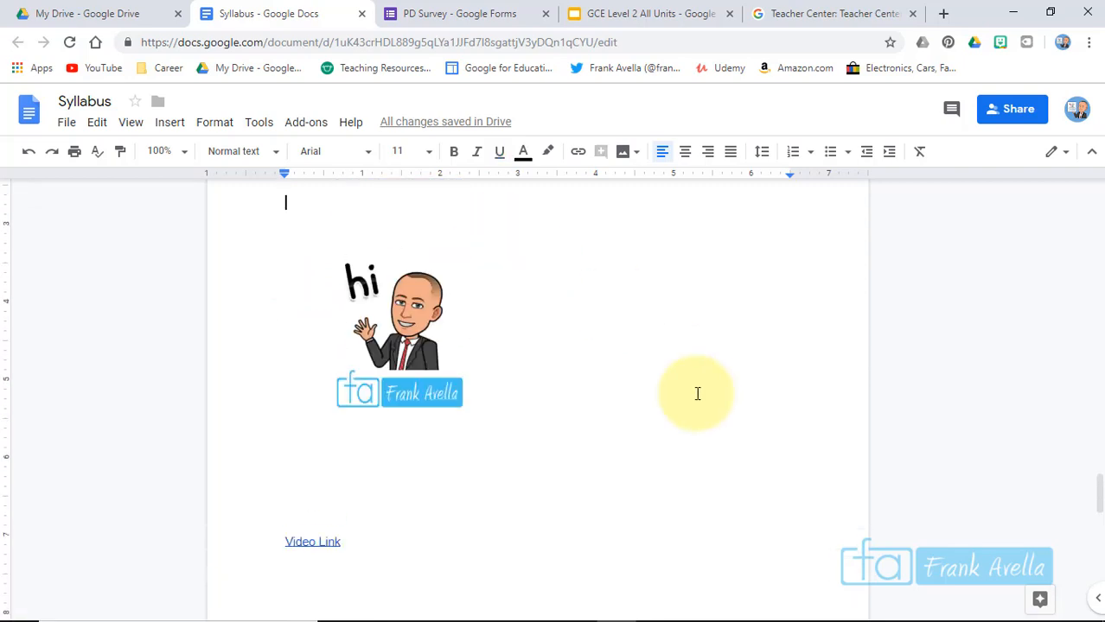
left_click(398, 328)
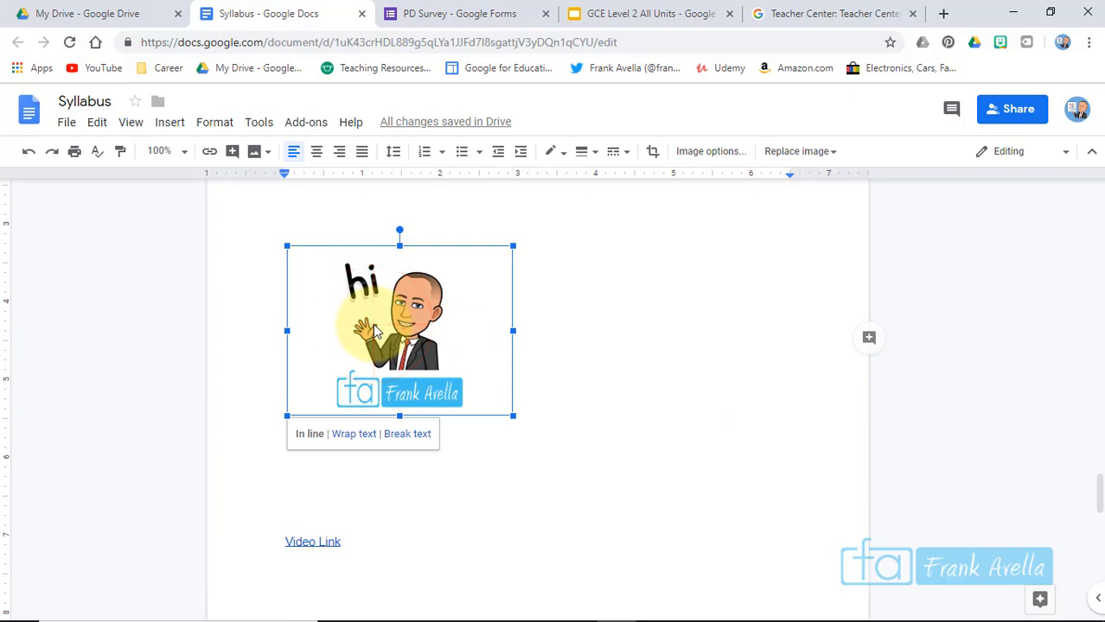
left_click(170, 121)
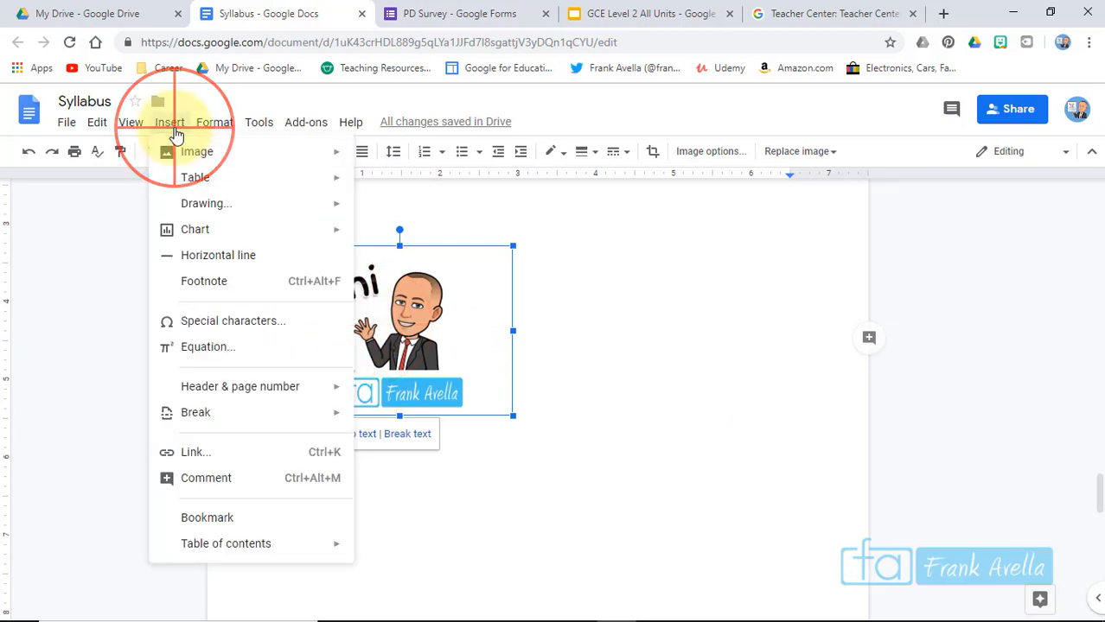
left_click(195, 453)
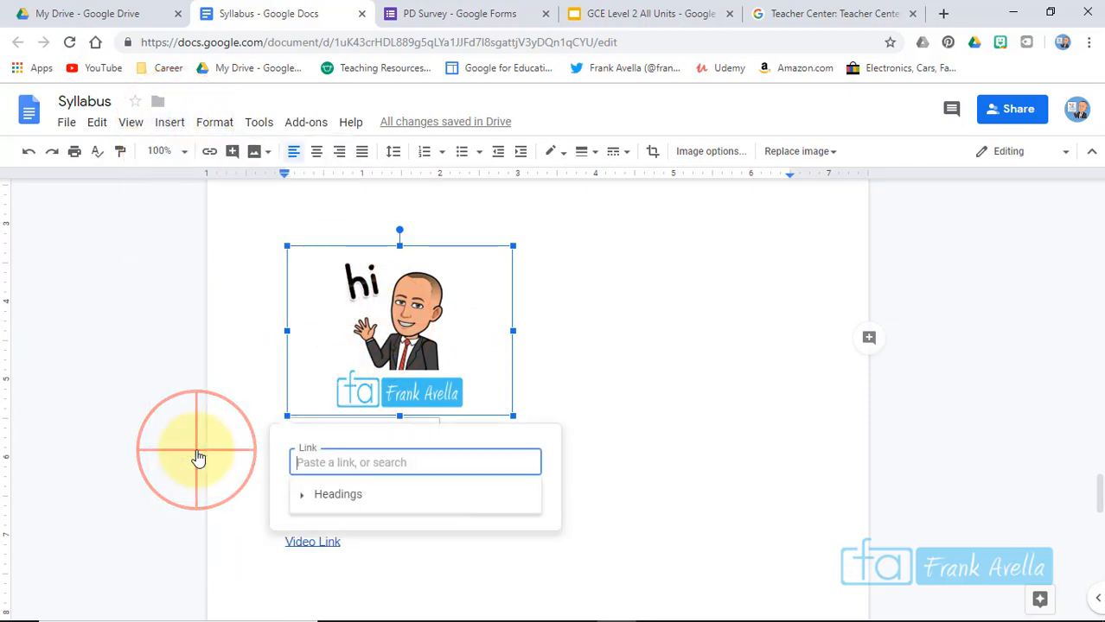
type("https://youtu.be/uRQV0onUzvc?t=20")
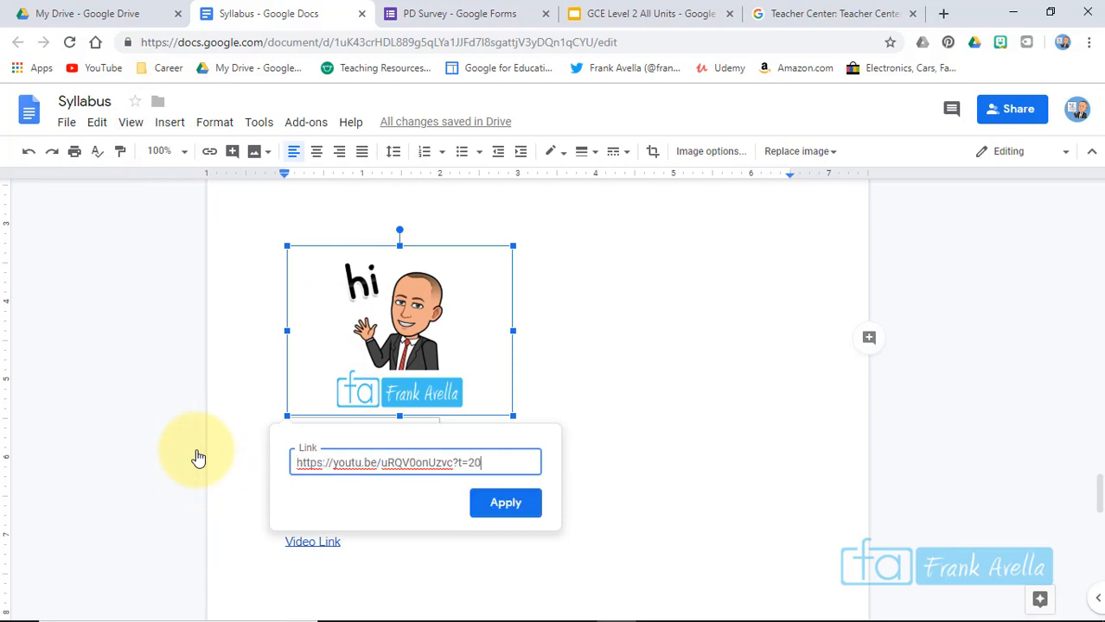
left_click(505, 501)
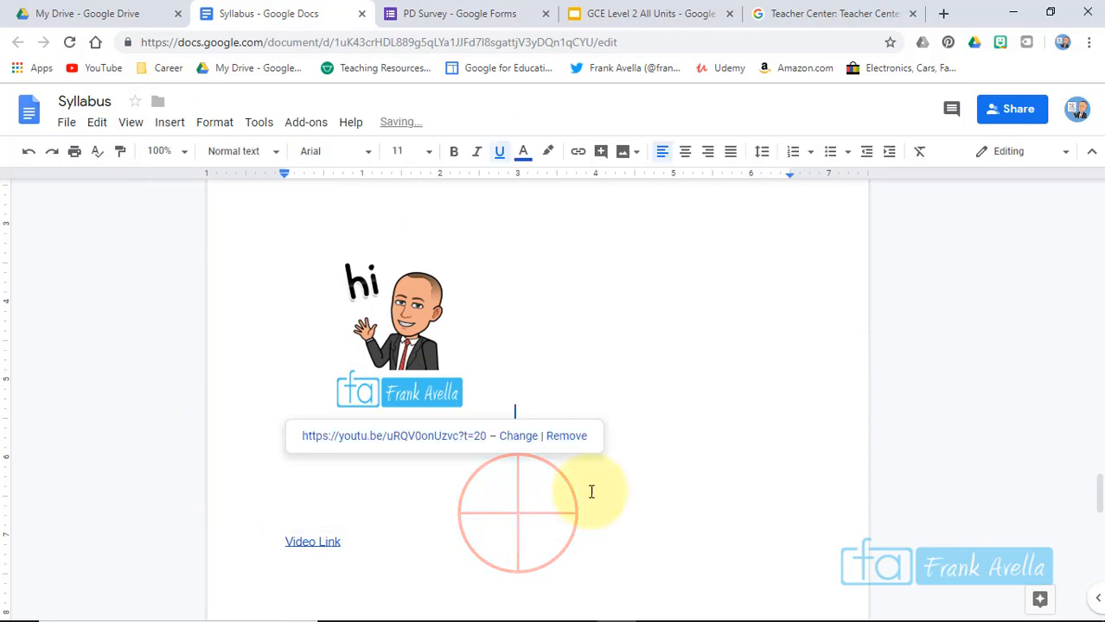
left_click(399, 329)
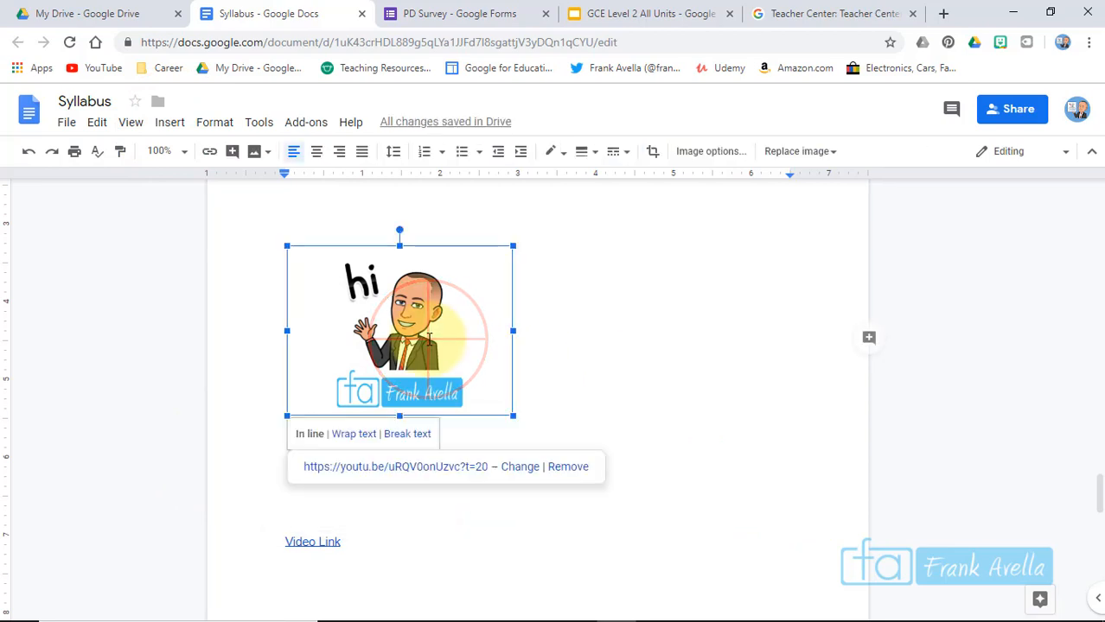